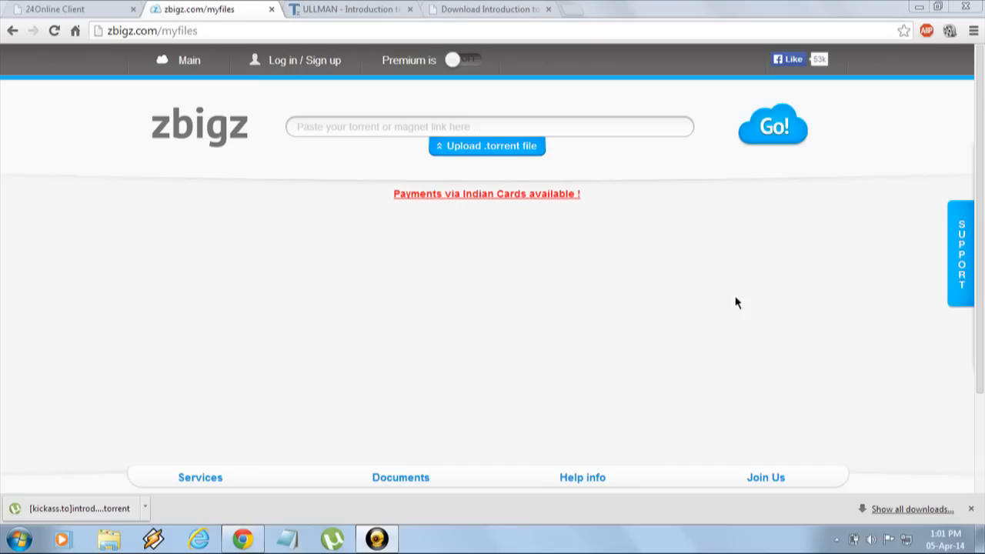
pyautogui.moveTo(181, 299)
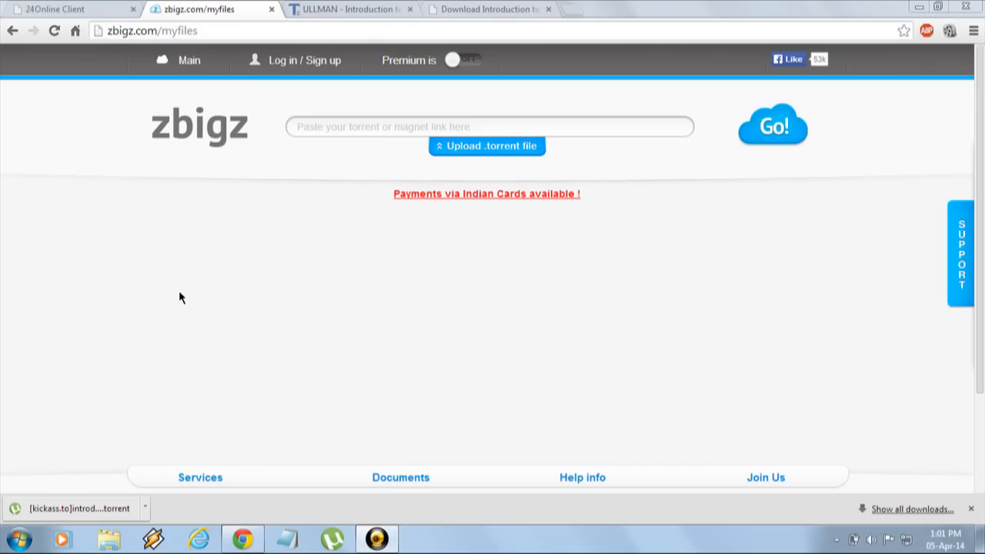
pyautogui.moveTo(242, 63)
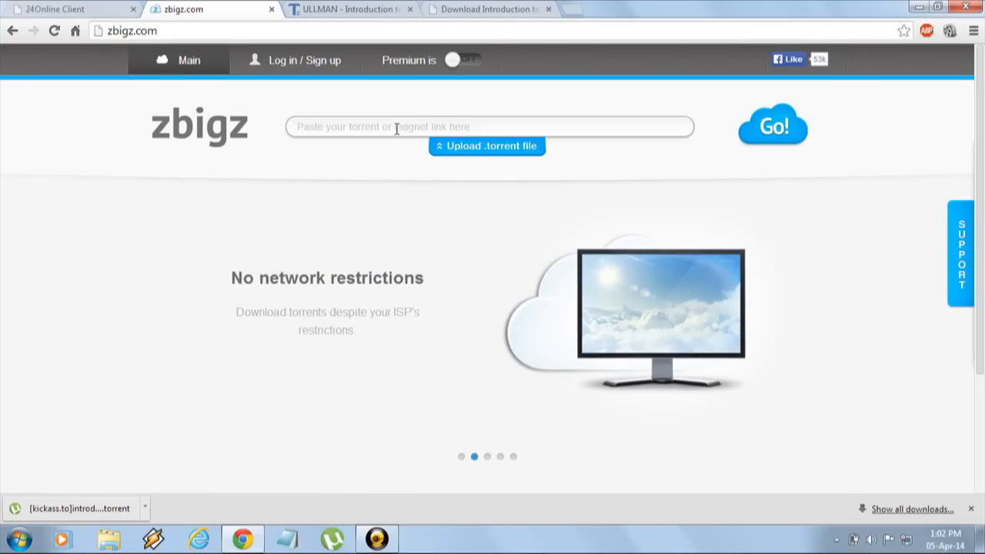
# Bring up the Open dialog for uploading a .torrent file from the computer.
pyautogui.click(490, 127)
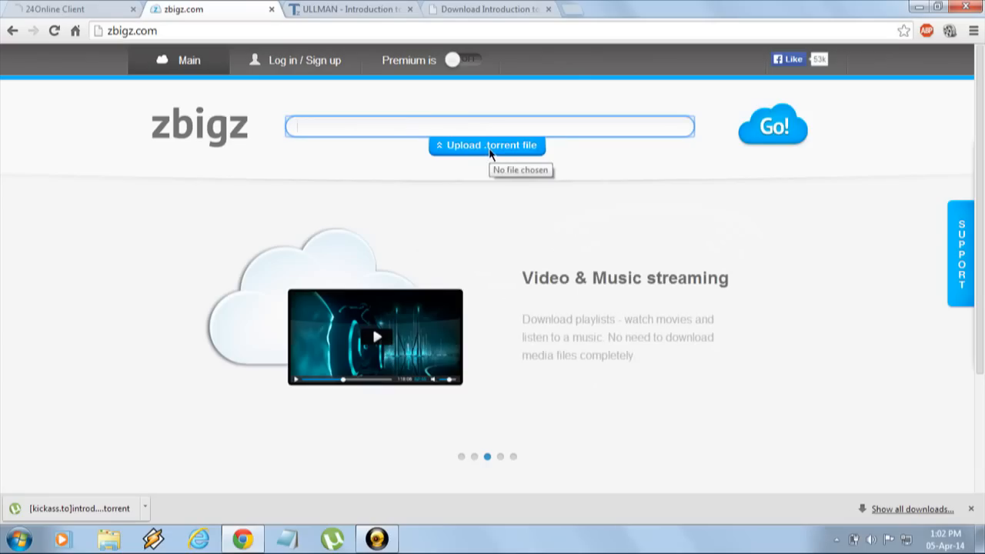
pyautogui.click(486, 145)
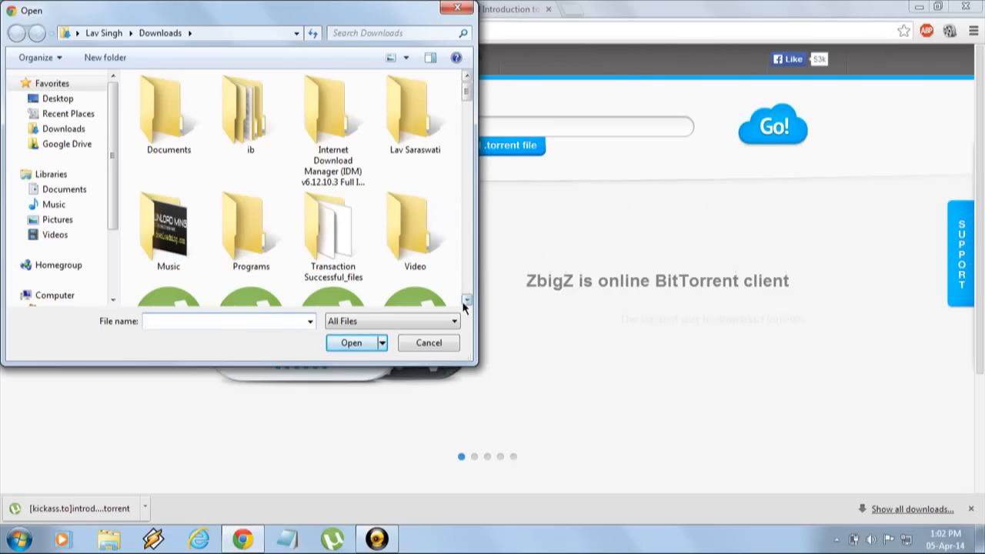
# Search Downloads for 'aut' and load the Introduction to Formal Languages and Automata torrent into the link box.
pyautogui.scroll(-3)
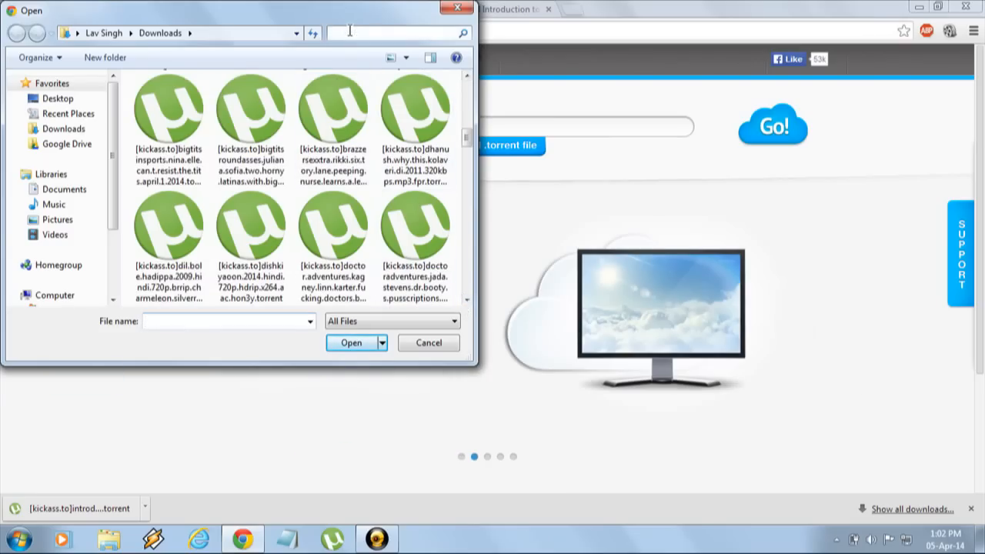
pyautogui.write('aut')
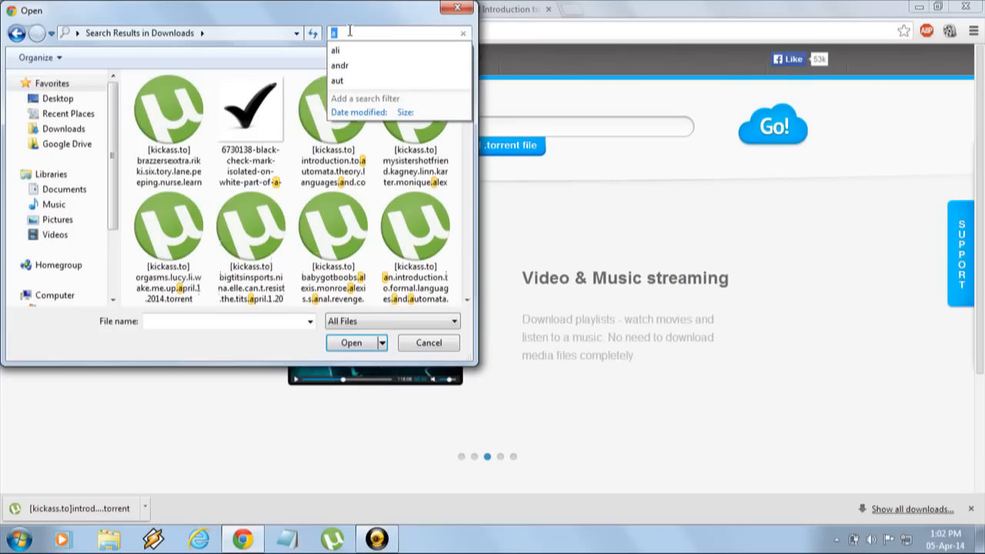
pyautogui.write('a')
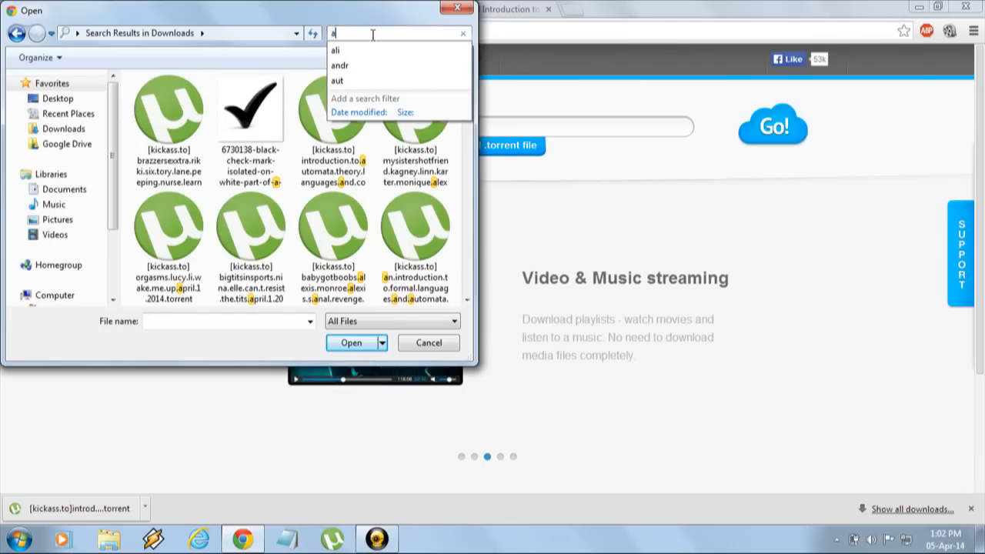
pyautogui.write('uto')
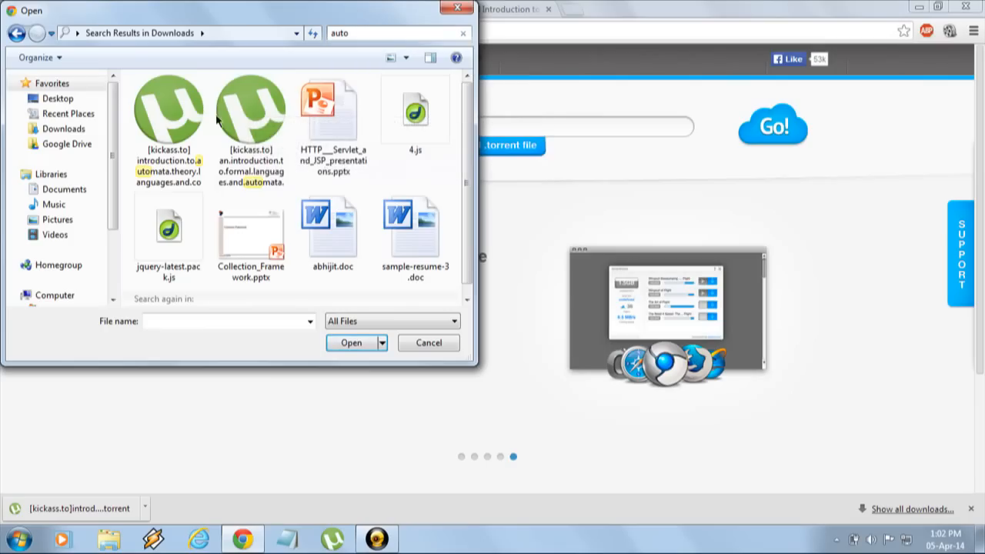
pyautogui.click(249, 111)
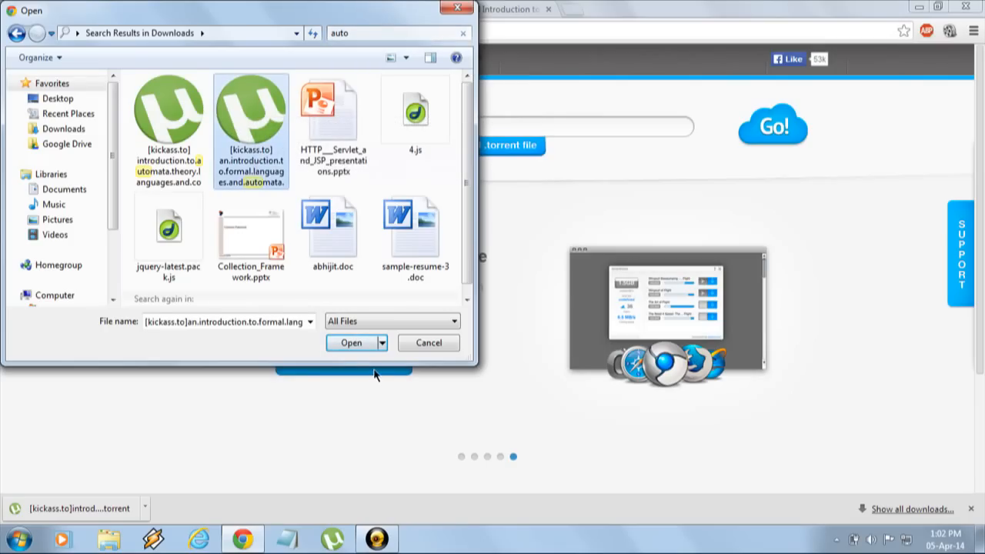
pyautogui.click(351, 342)
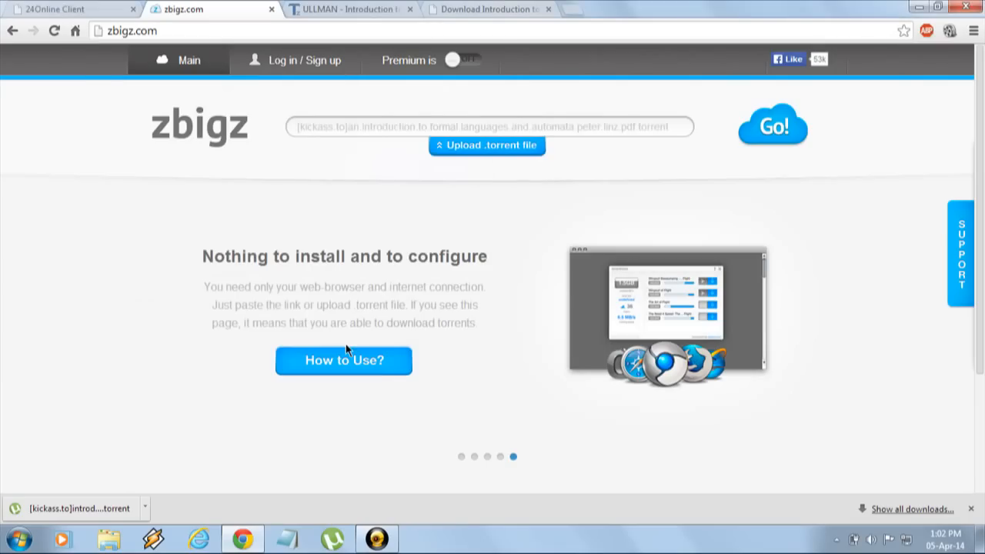
# Submit the torrent with Go! and choose the Free plan so it starts caching in my-files.
pyautogui.click(462, 60)
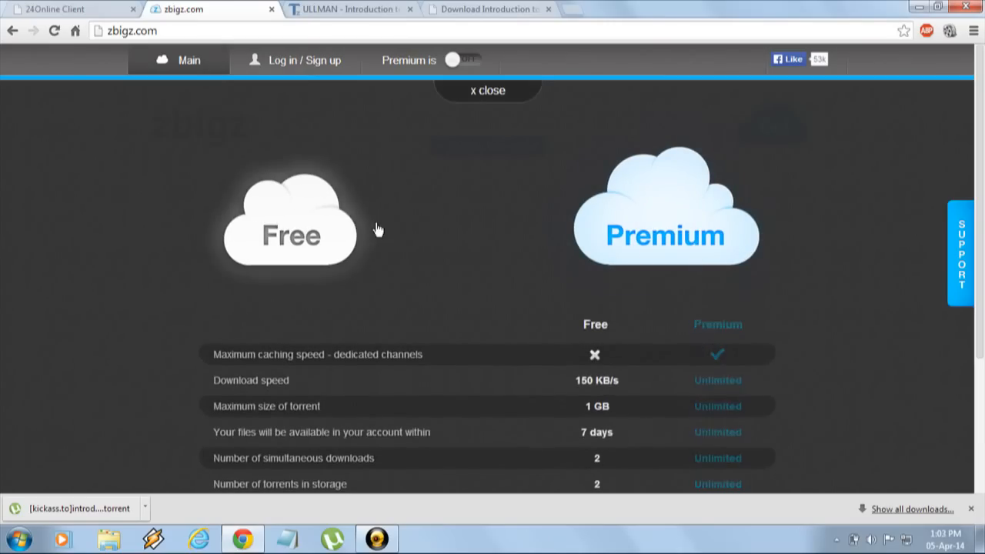
pyautogui.moveTo(316, 234)
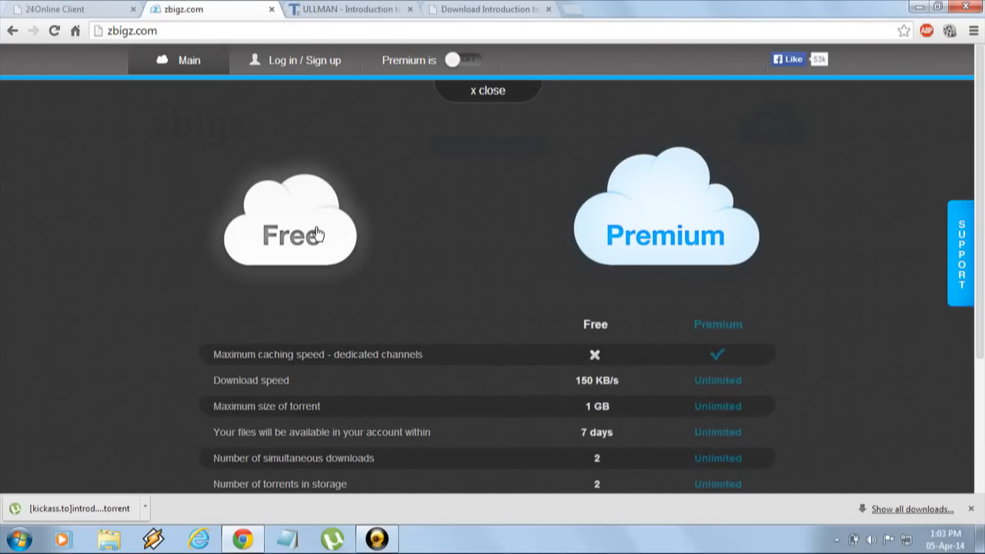
pyautogui.click(487, 89)
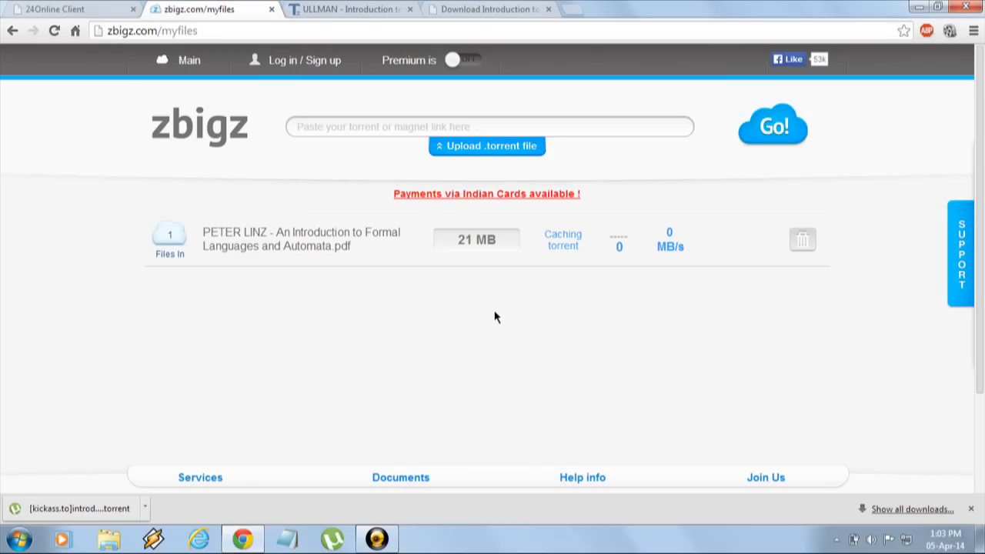
pyautogui.moveTo(736, 248)
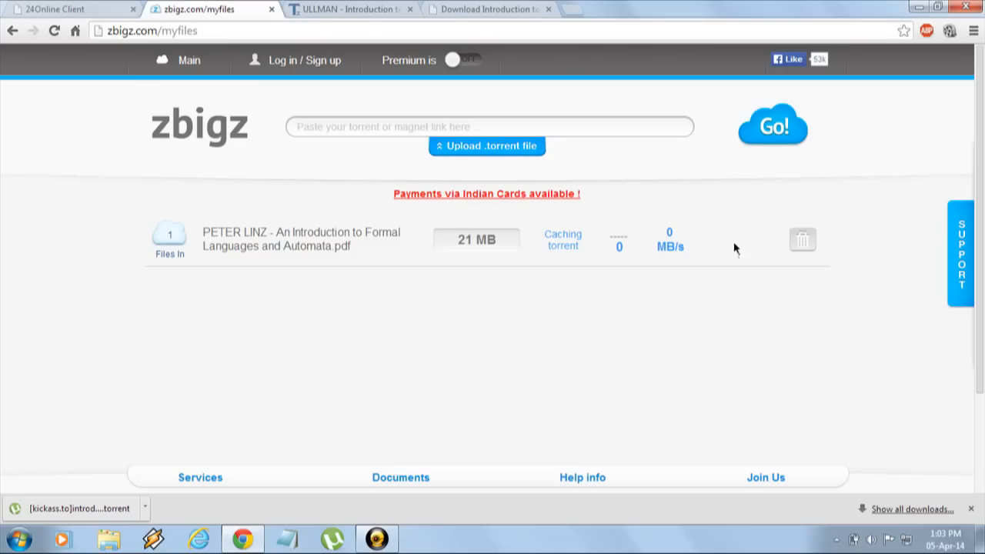
pyautogui.moveTo(748, 241)
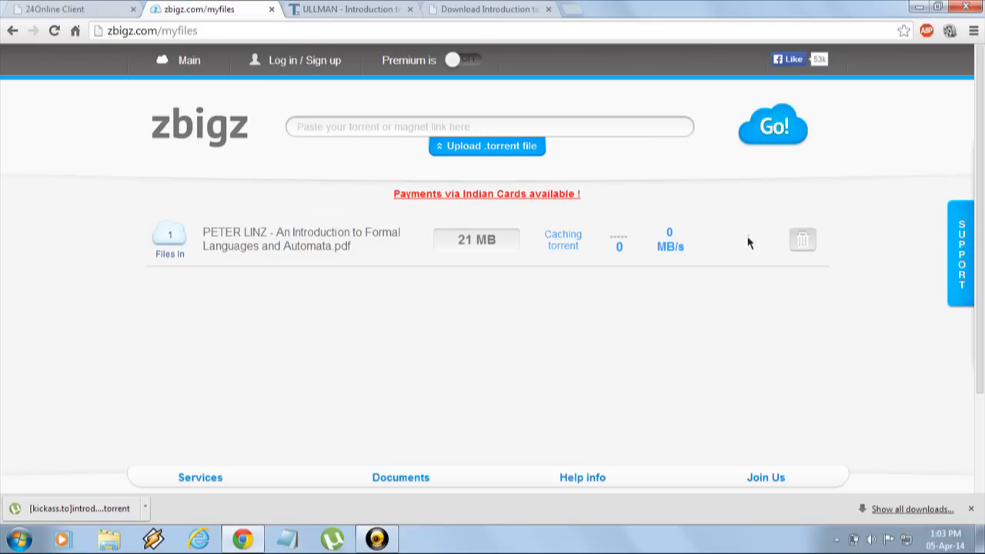
pyautogui.moveTo(743, 256)
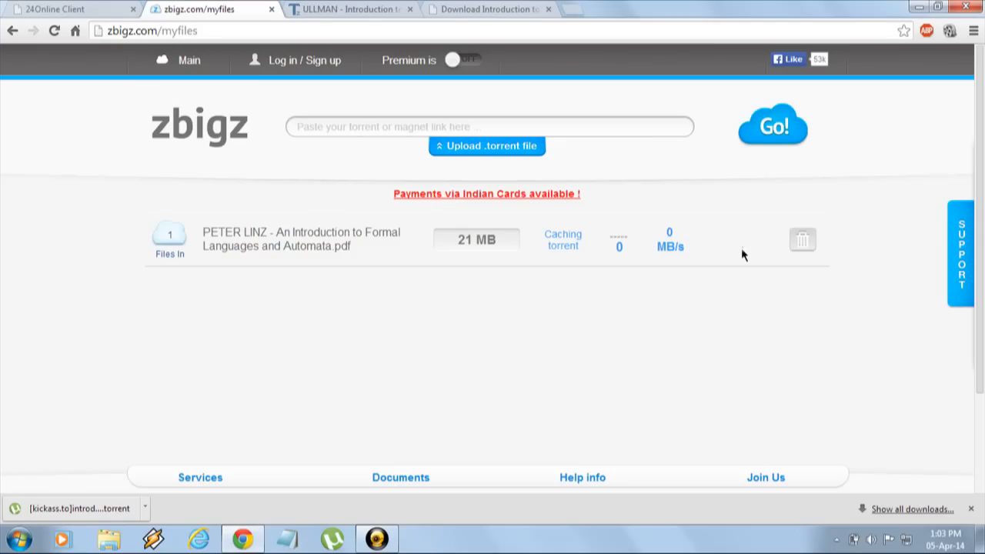
pyautogui.moveTo(745, 240)
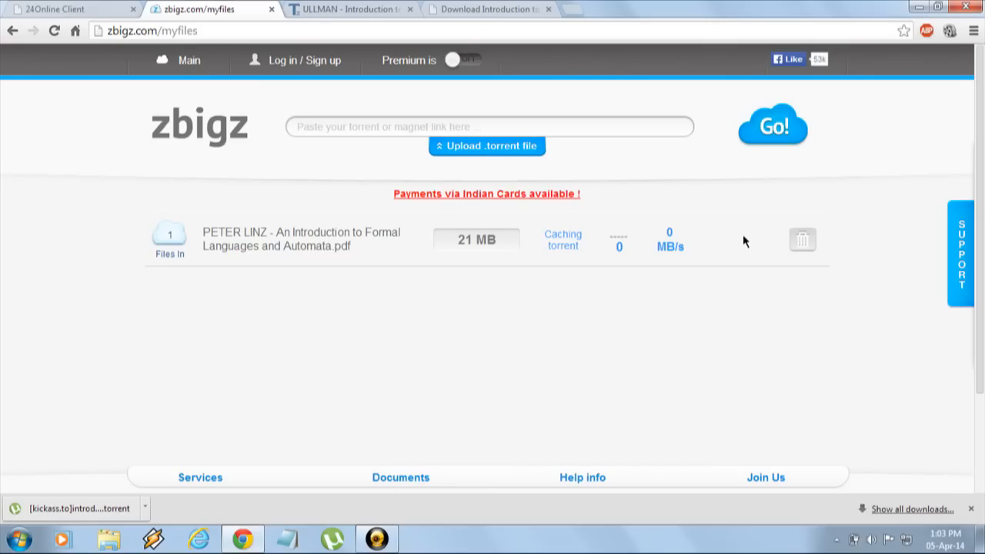
pyautogui.moveTo(637, 329)
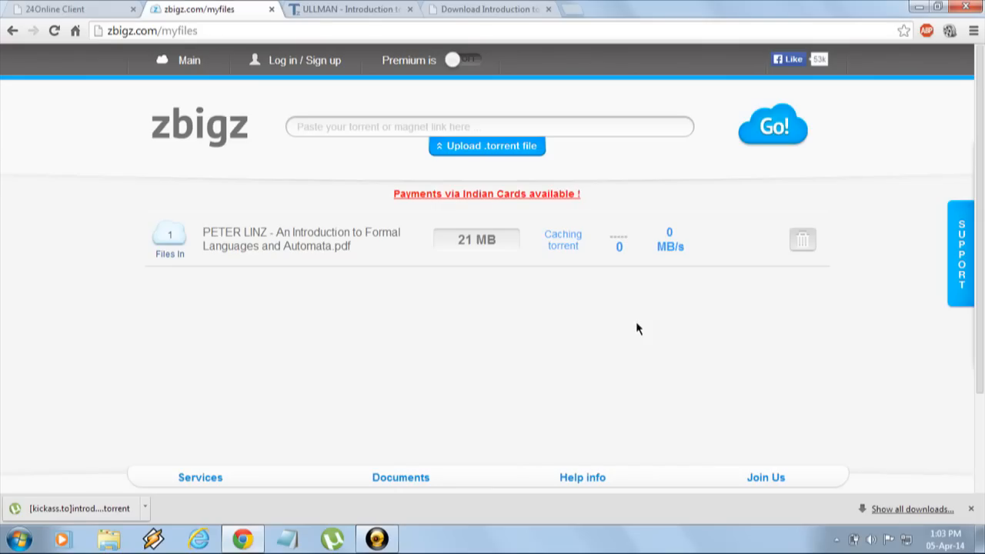